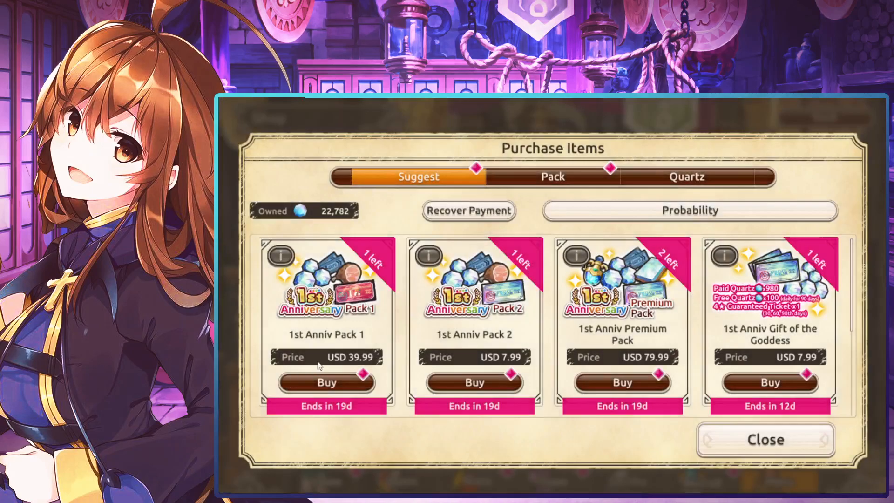
Step: Buy 1st Anniv Pack 1 to view its USD 39.99 purchase confirmation
left_click(326, 382)
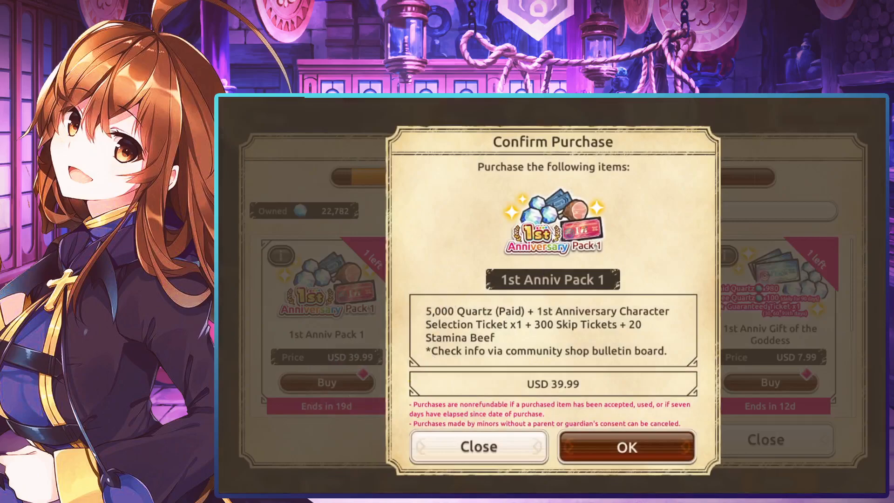
mouse_move(470, 327)
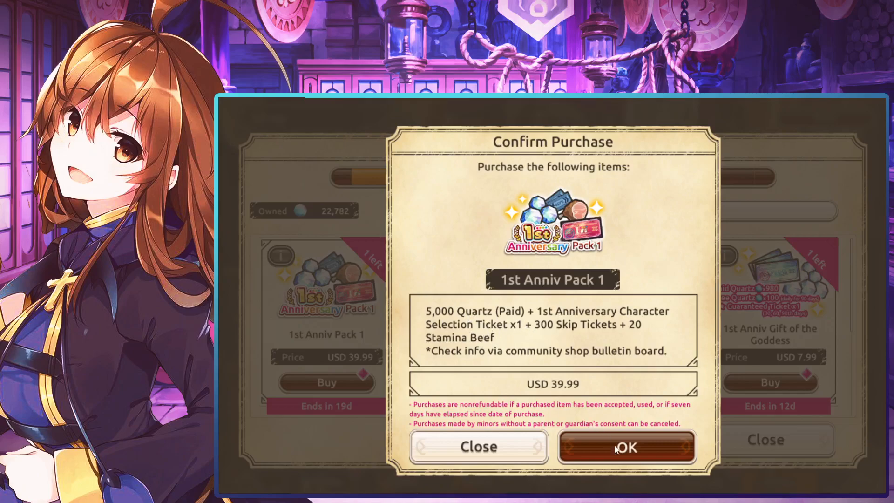
Step: Open the shop bulletin's 1st Anniversary Celebration Packs post and reach the obtainable characters table
left_click(477, 446)
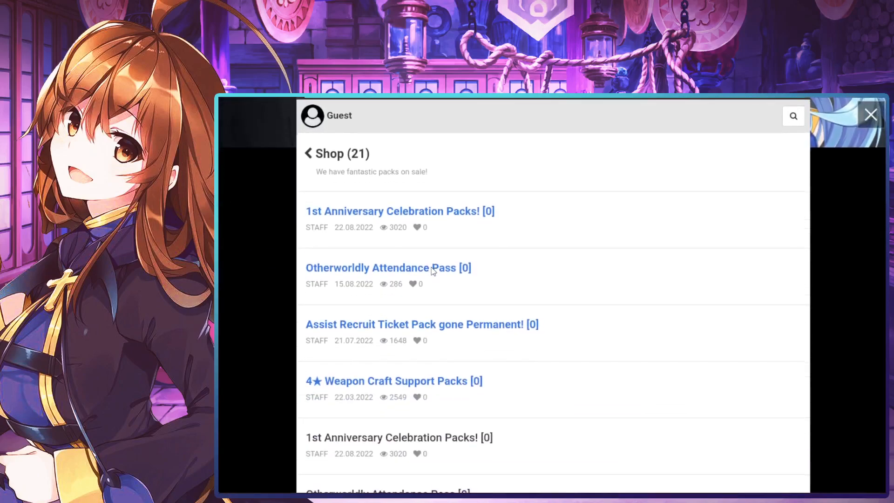
scroll("down", 3)
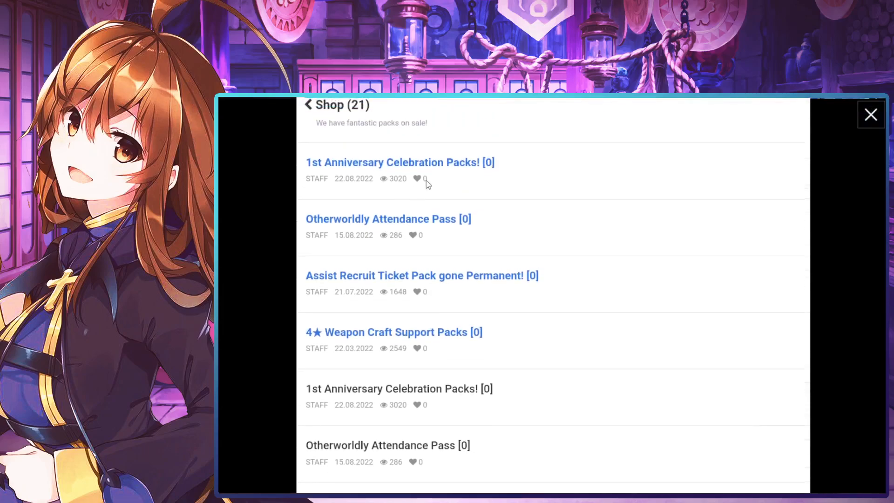
left_click(399, 162)
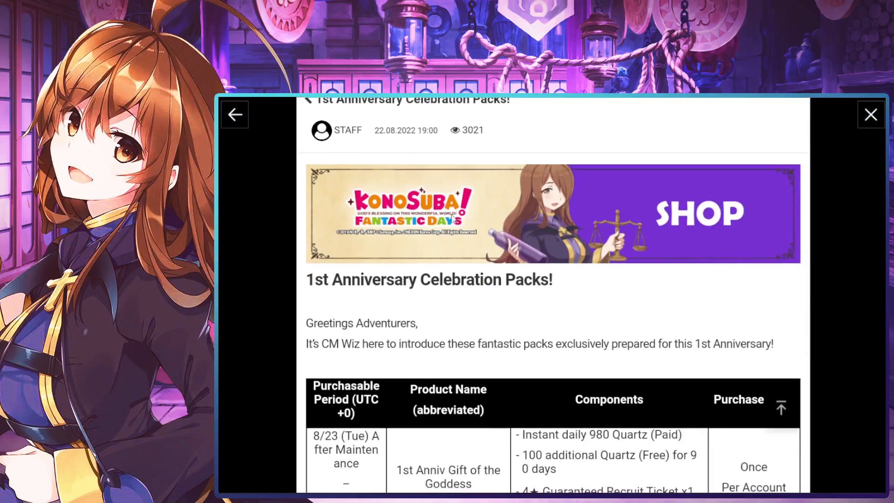
scroll("down", 3)
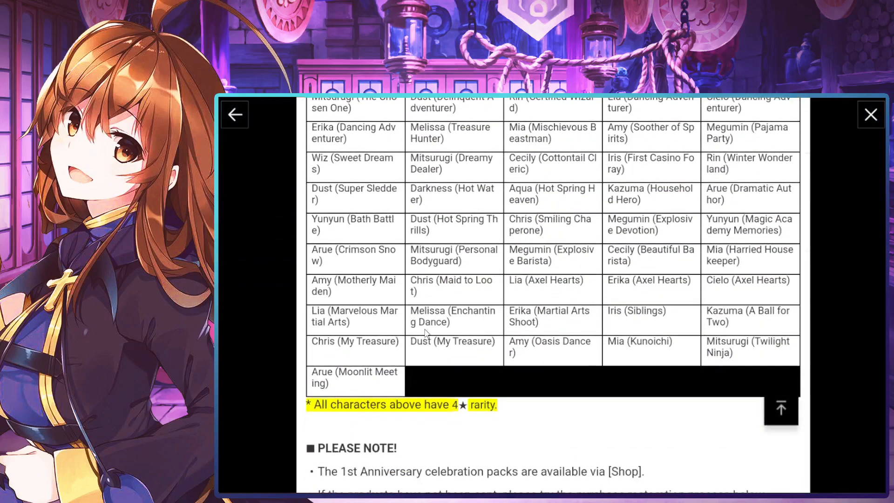
scroll("up", 3)
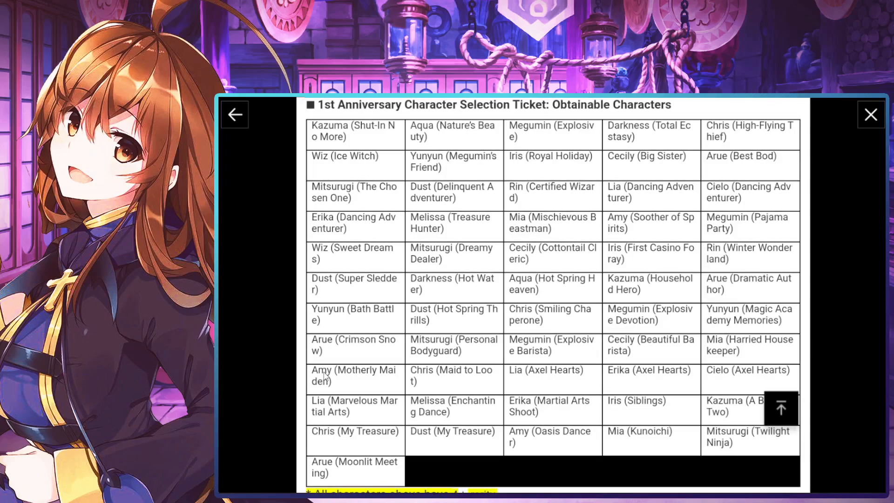
Step: Scroll to the table's last rows and the note that all characters are 4★
scroll("down", 3)
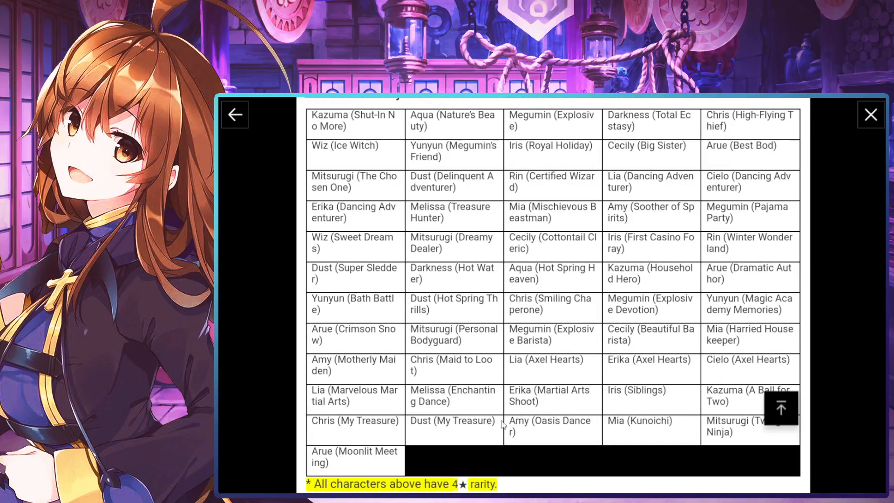
mouse_move(520, 414)
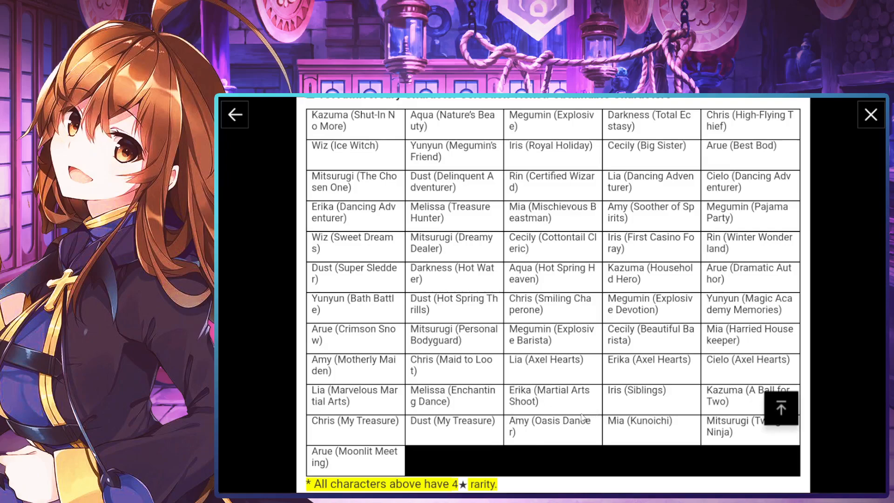
mouse_move(574, 415)
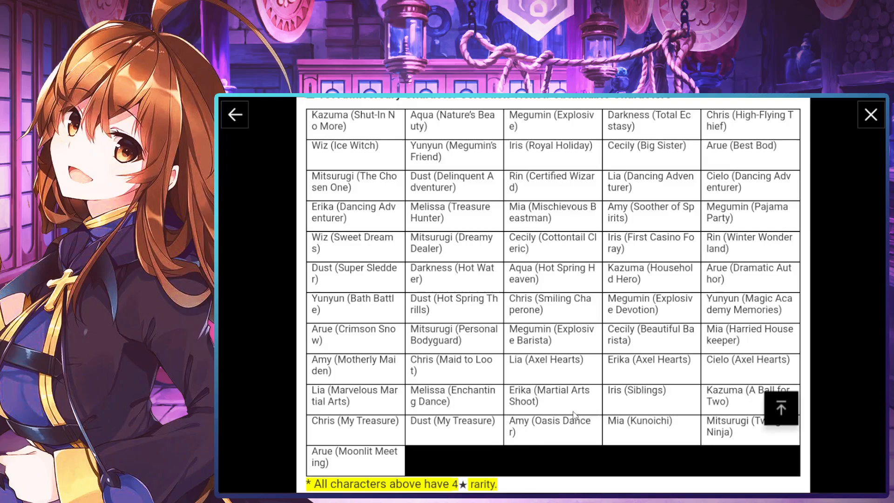
mouse_move(584, 472)
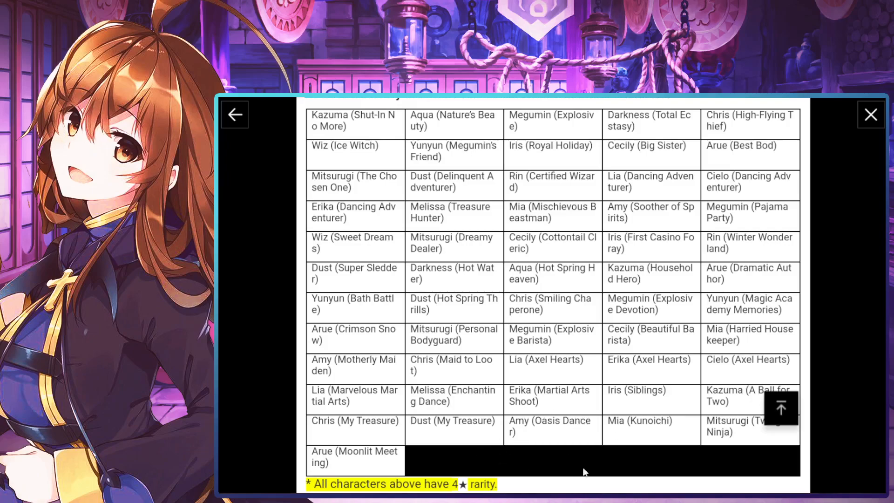
scroll("up", 3)
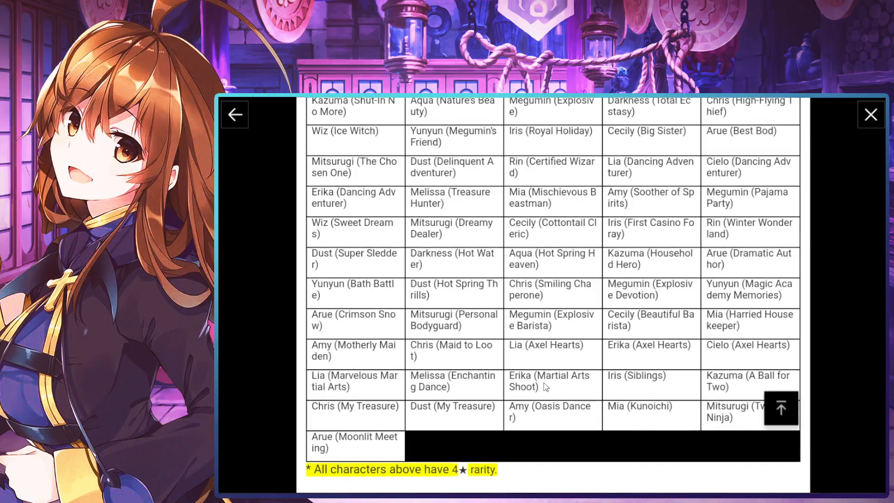
mouse_move(731, 350)
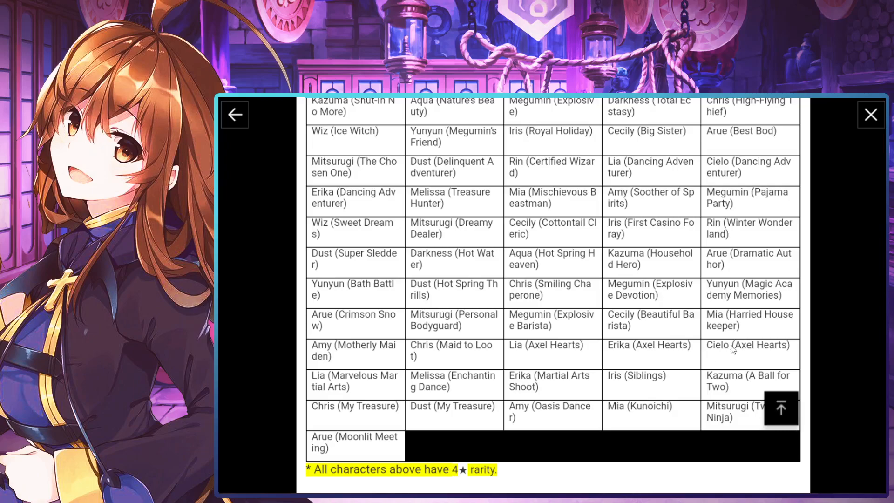
mouse_move(732, 360)
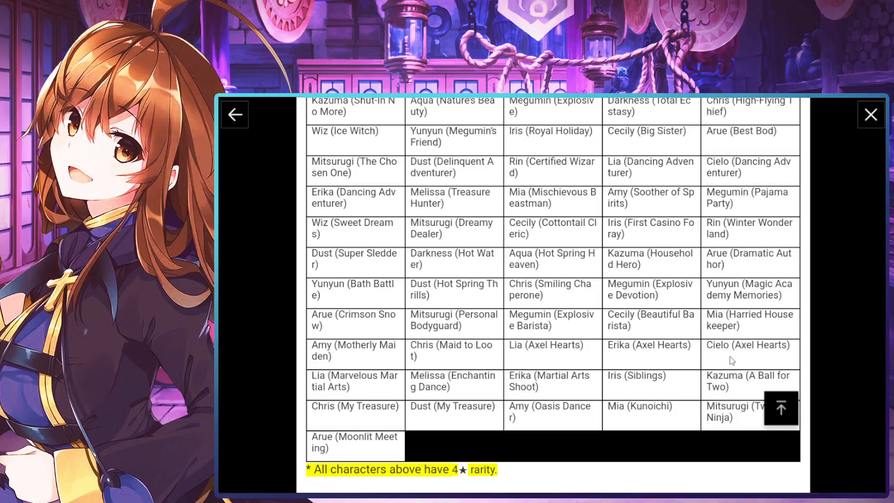
mouse_move(711, 362)
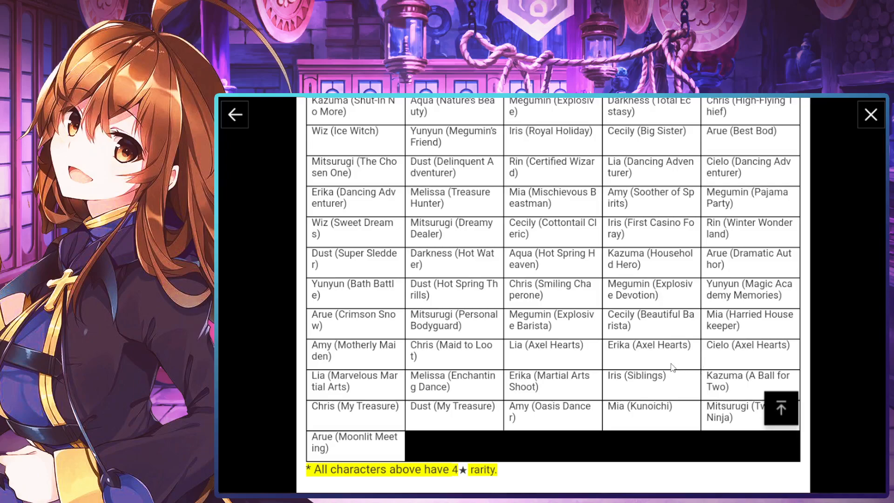
mouse_move(721, 359)
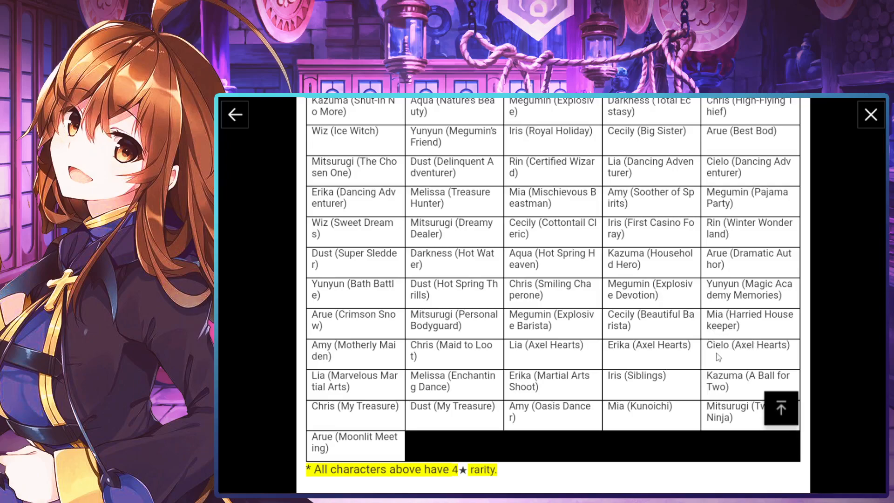
mouse_move(729, 356)
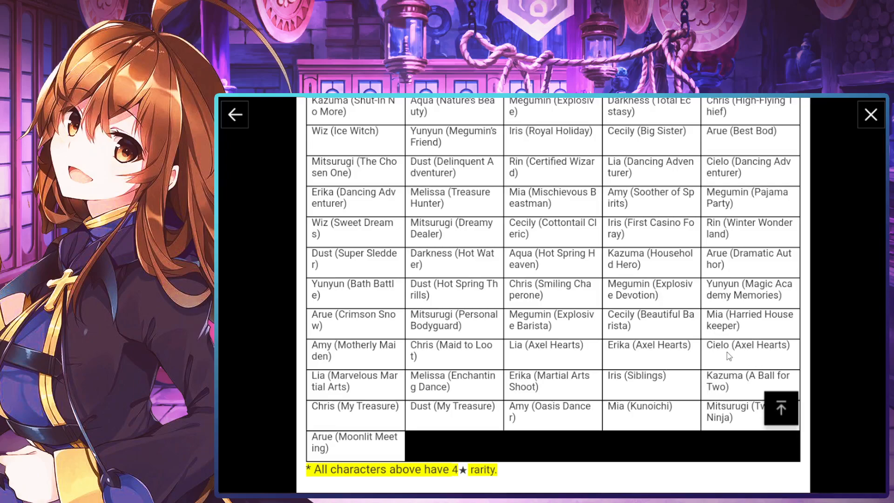
mouse_move(778, 375)
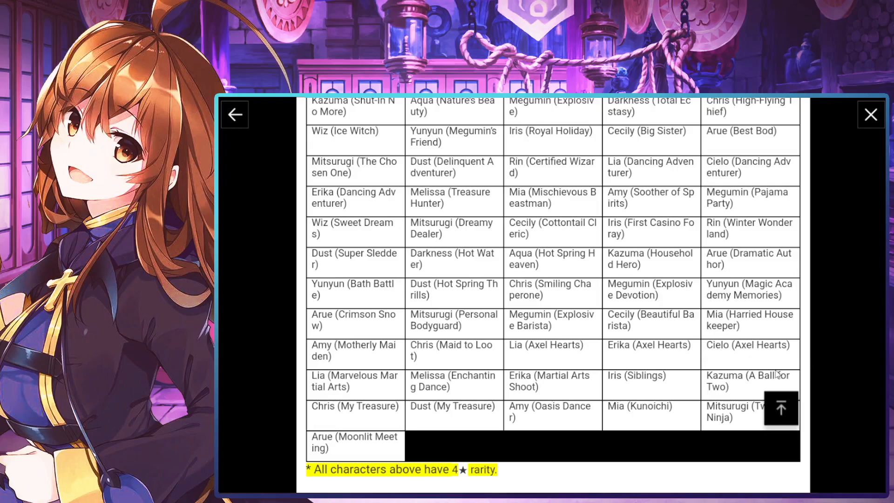
mouse_move(745, 352)
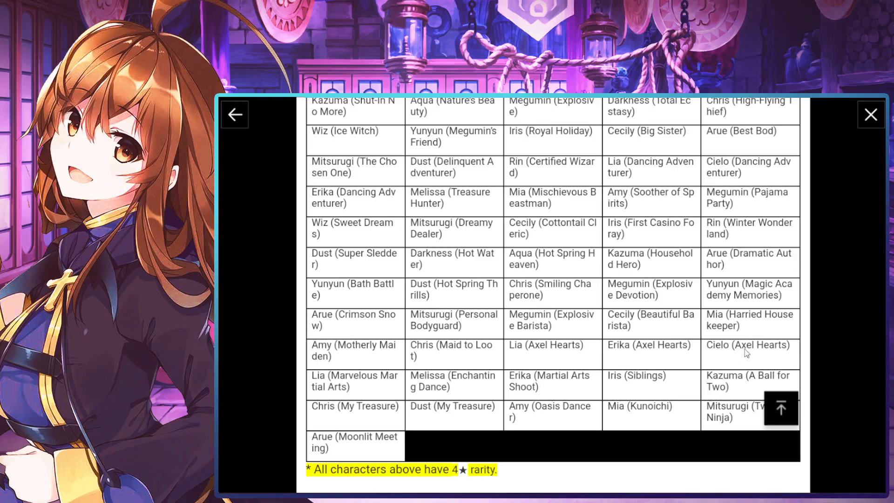
mouse_move(750, 355)
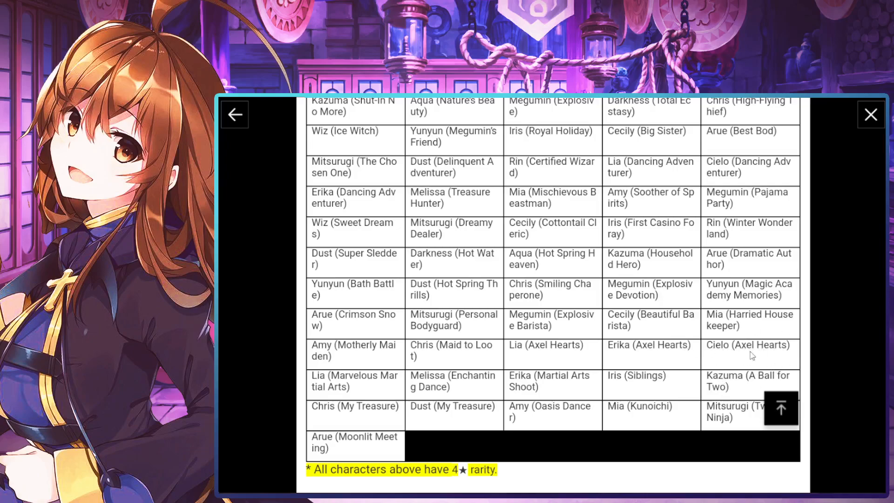
mouse_move(632, 262)
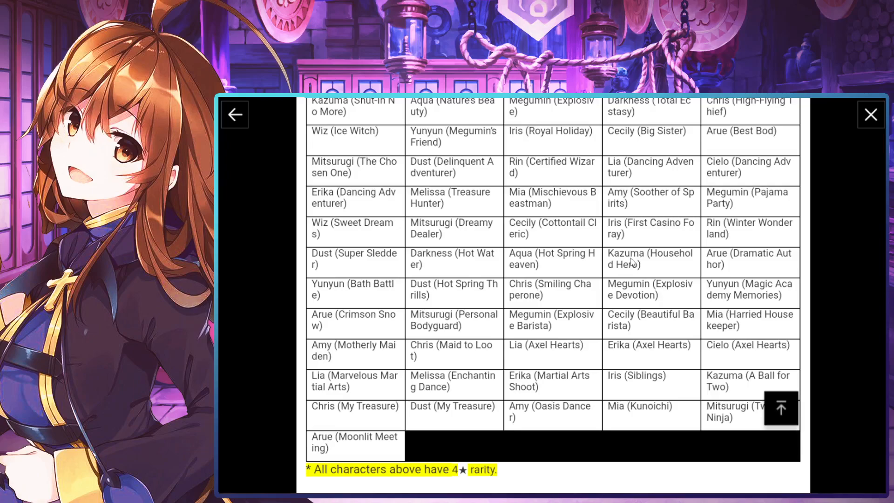
scroll("down", 3)
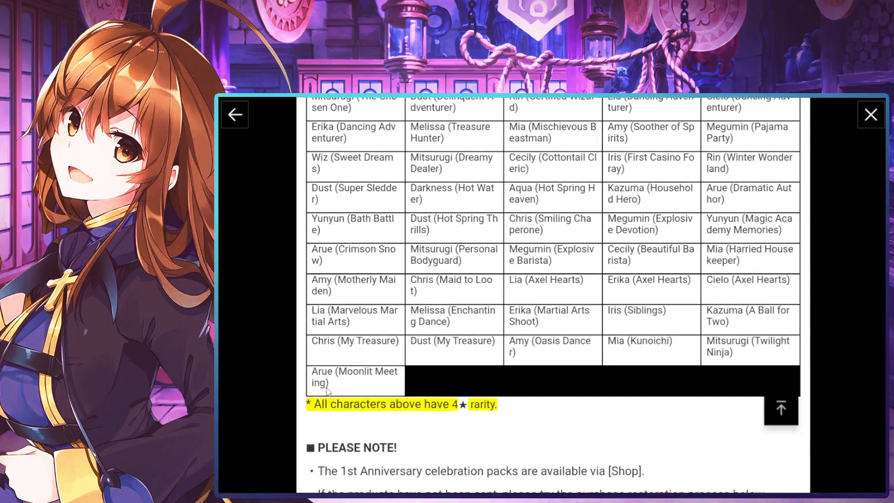
scroll("up", 3)
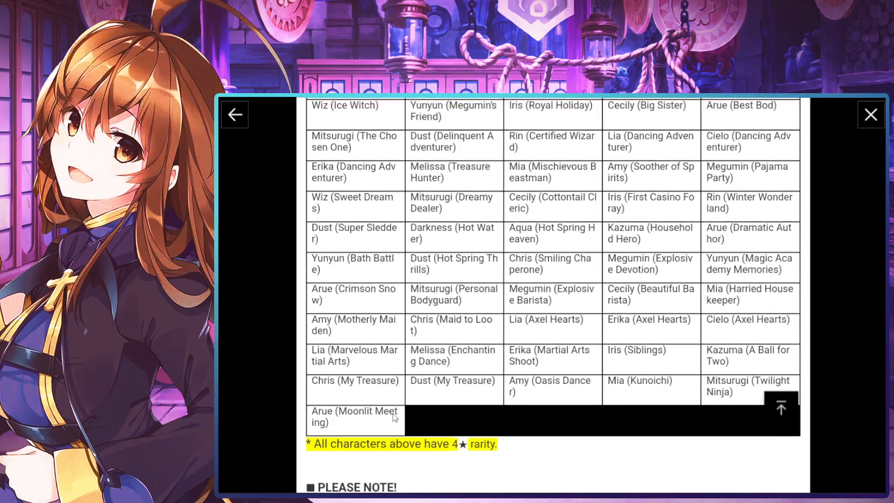
scroll("up", 3)
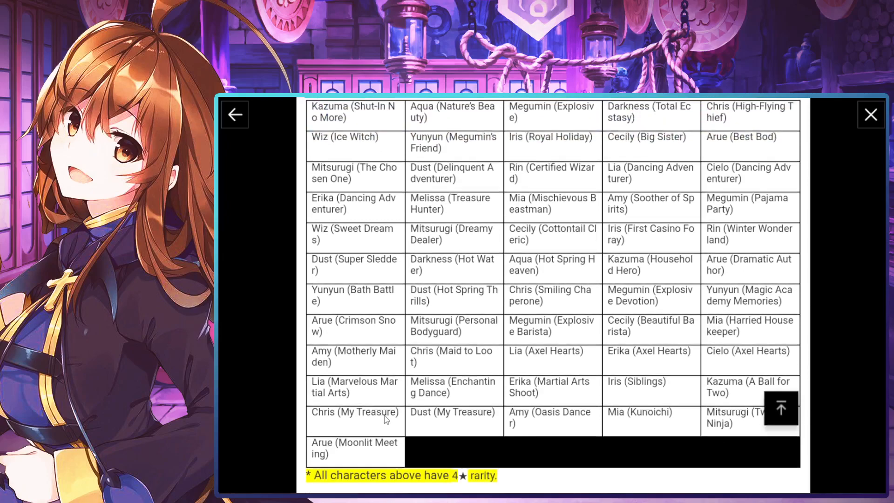
scroll("down", 3)
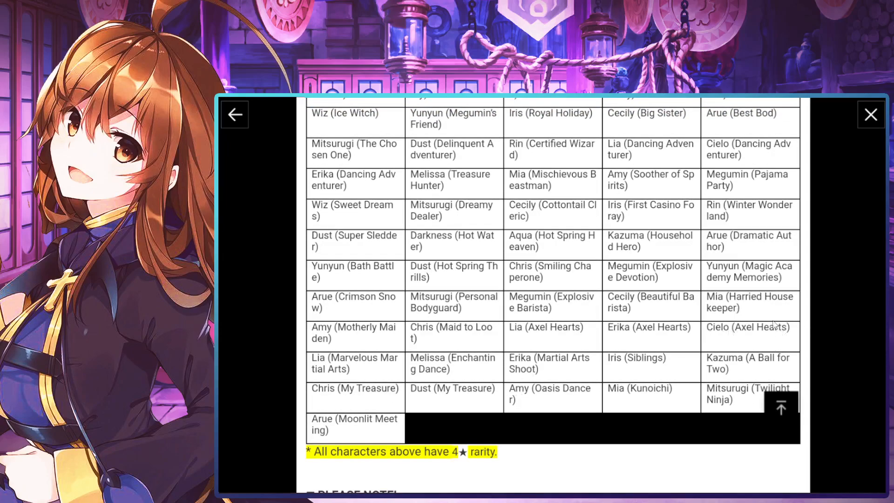
mouse_move(667, 191)
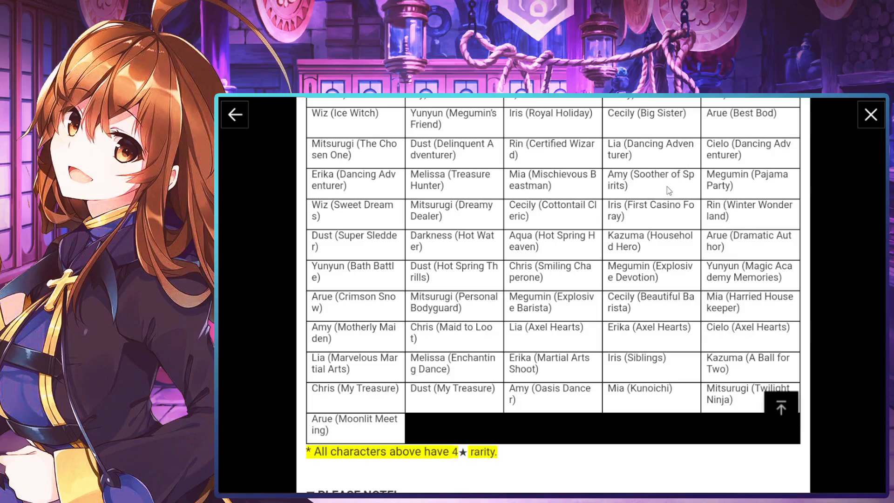
mouse_move(721, 364)
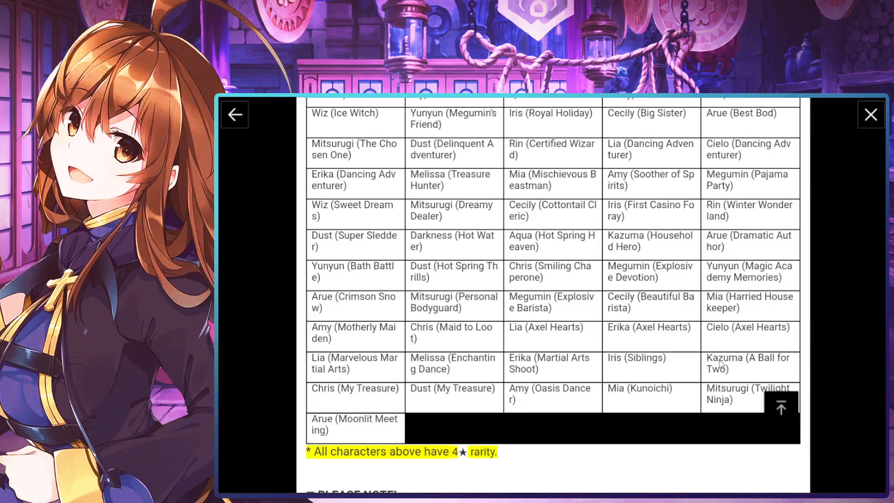
mouse_move(685, 369)
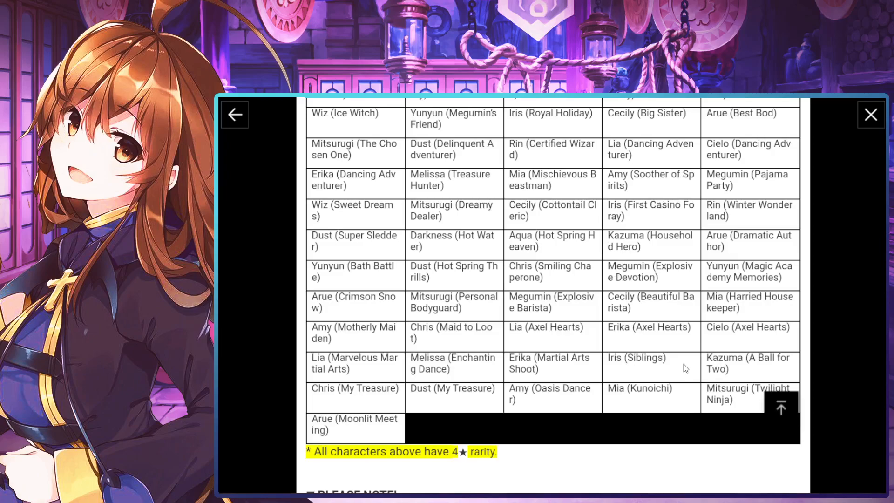
scroll("up", 3)
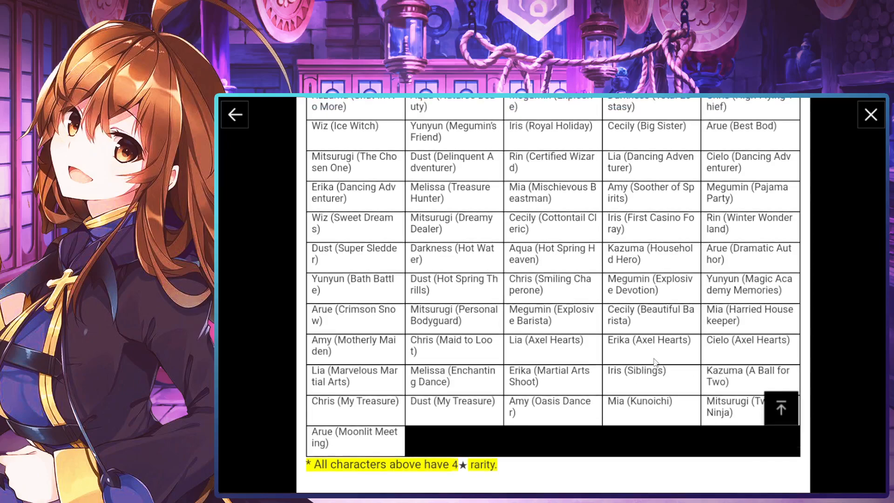
scroll("down", 3)
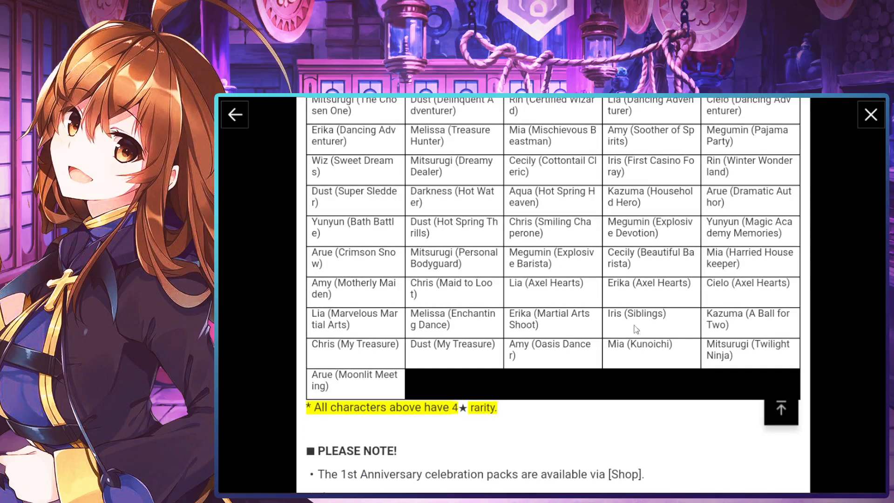
scroll("up", 3)
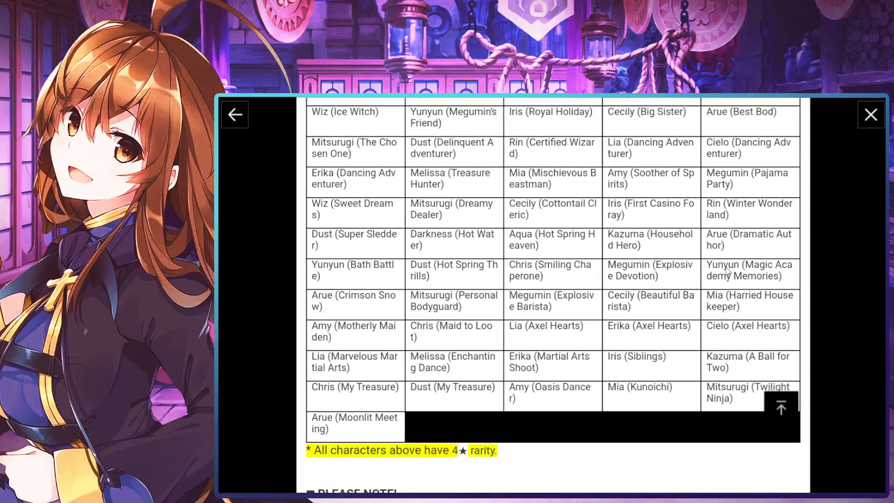
scroll("down", 3)
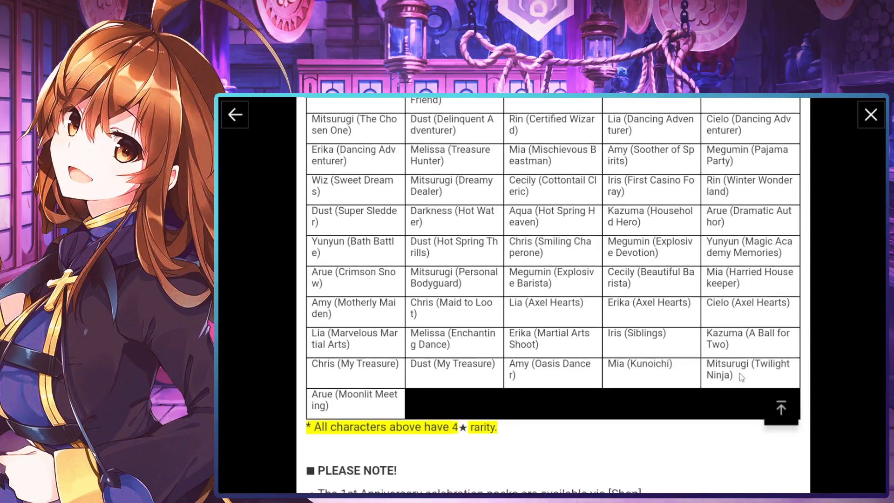
mouse_move(726, 366)
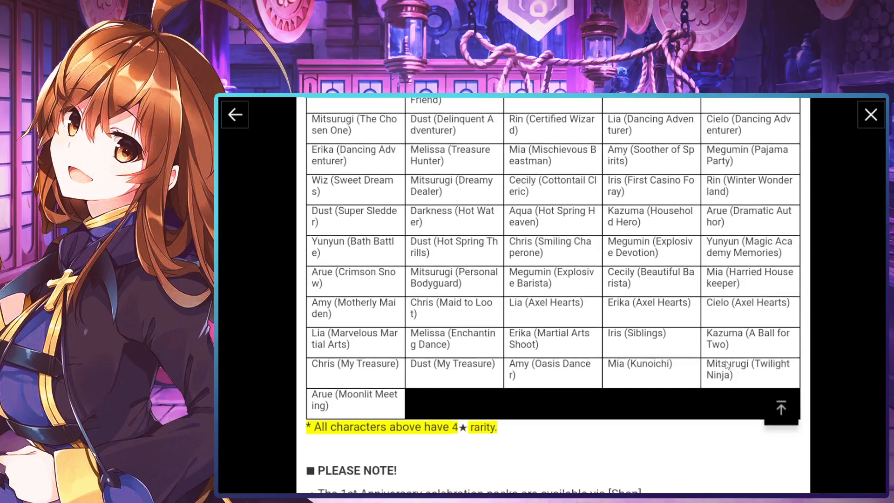
mouse_move(743, 346)
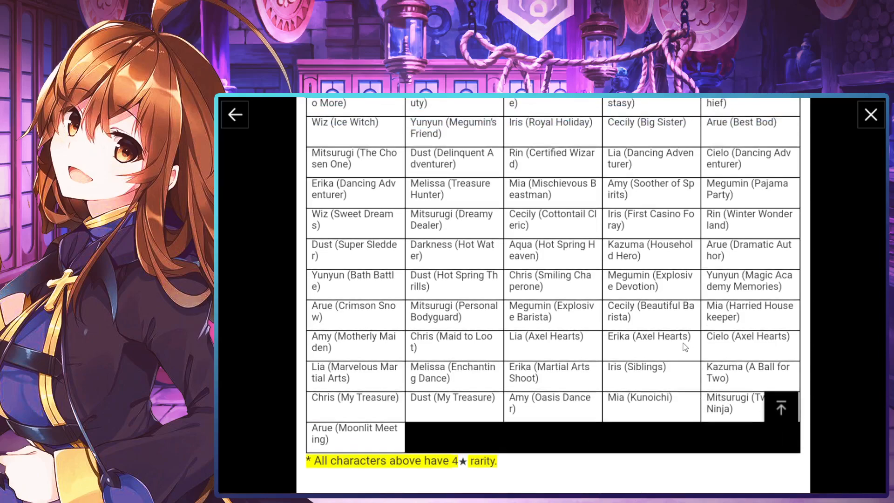
mouse_move(615, 284)
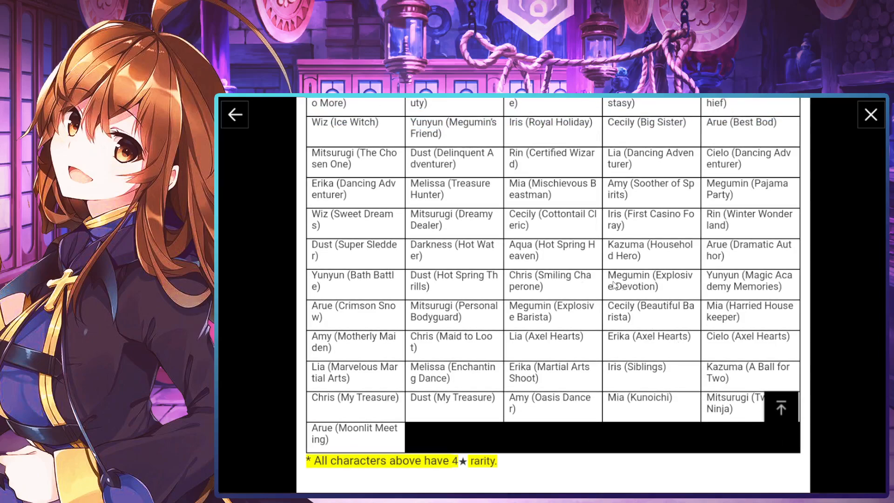
mouse_move(676, 264)
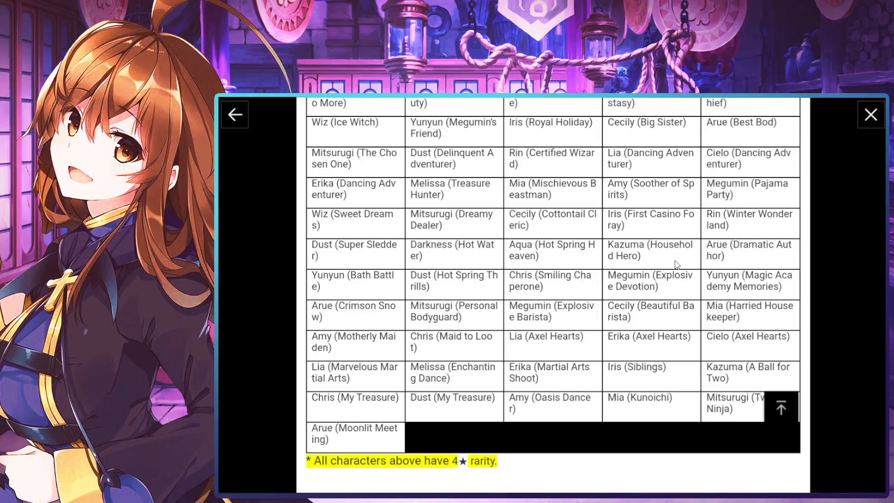
mouse_move(624, 279)
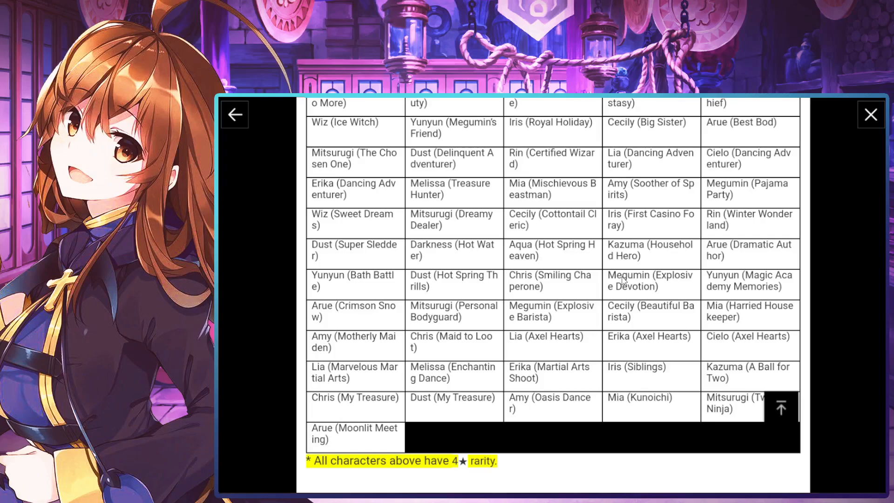
mouse_move(400, 176)
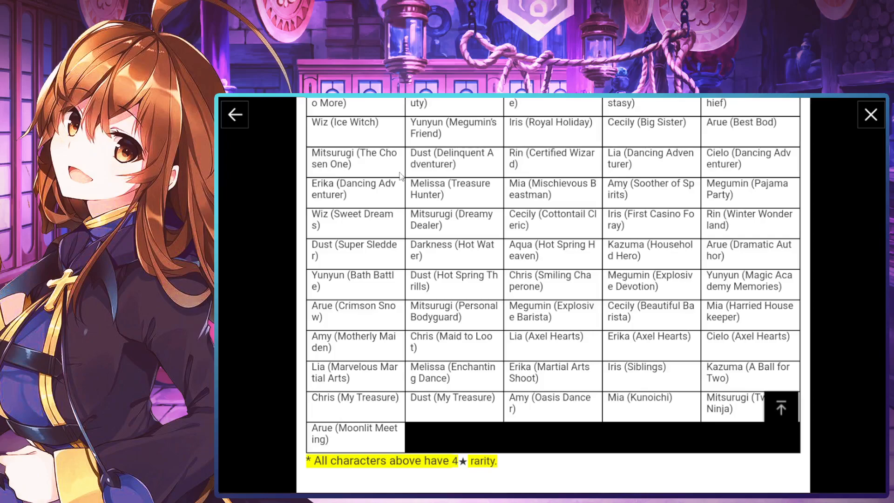
scroll("up", 3)
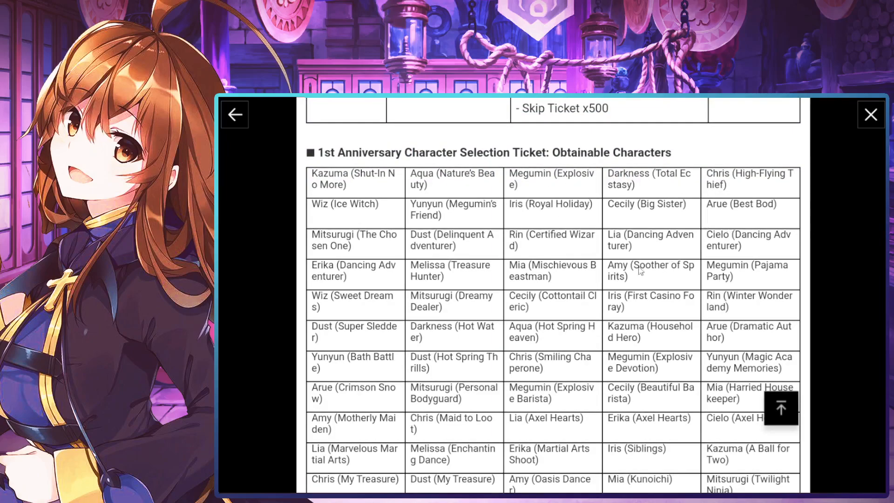
scroll("down", 3)
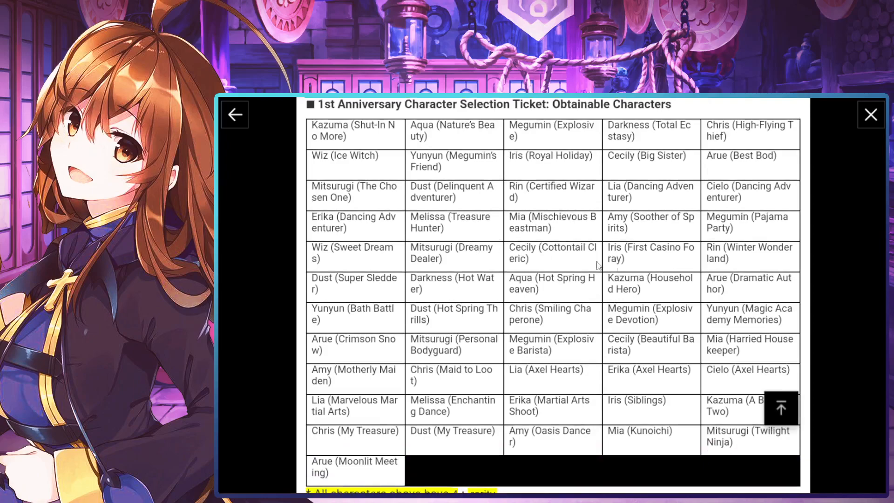
scroll("up", 3)
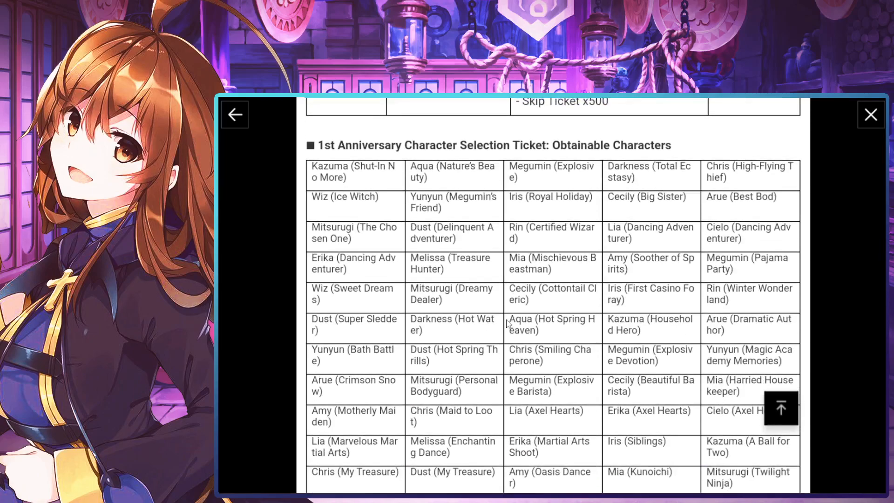
scroll("down", 3)
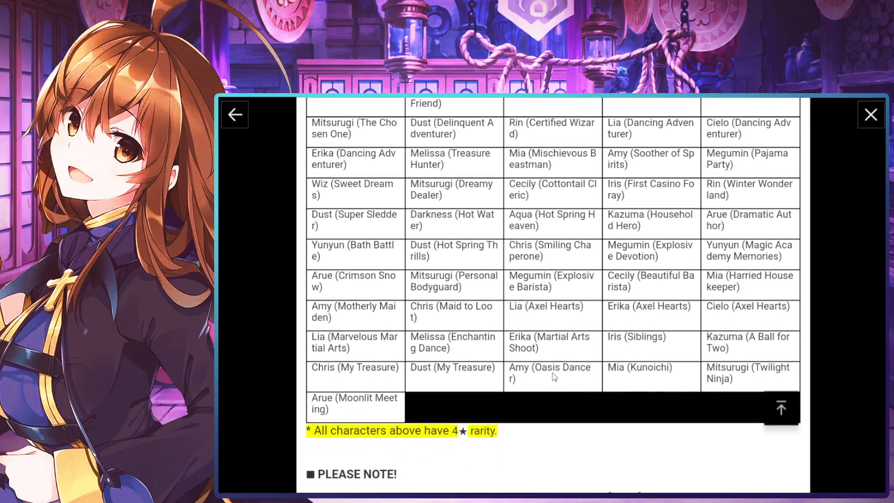
mouse_move(758, 320)
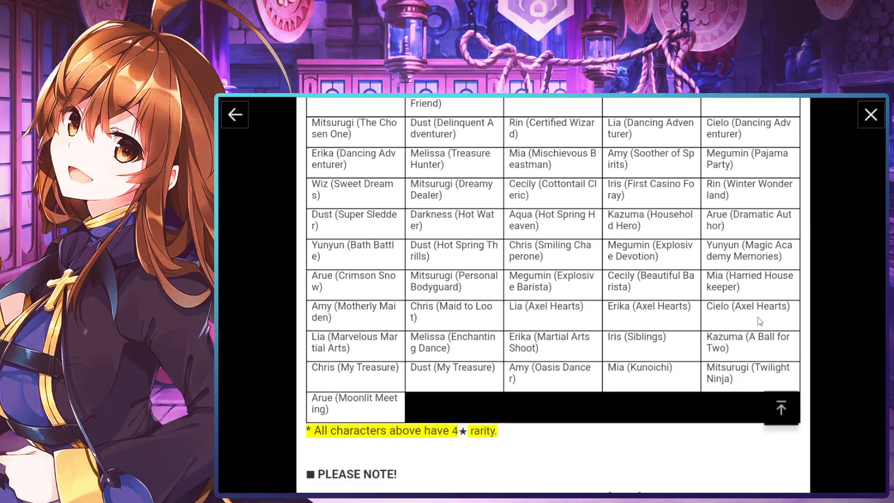
mouse_move(703, 346)
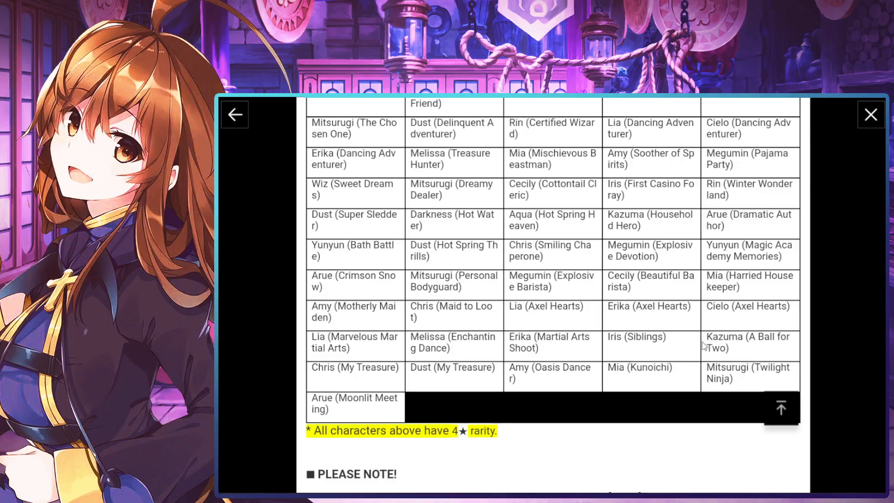
scroll("up", 3)
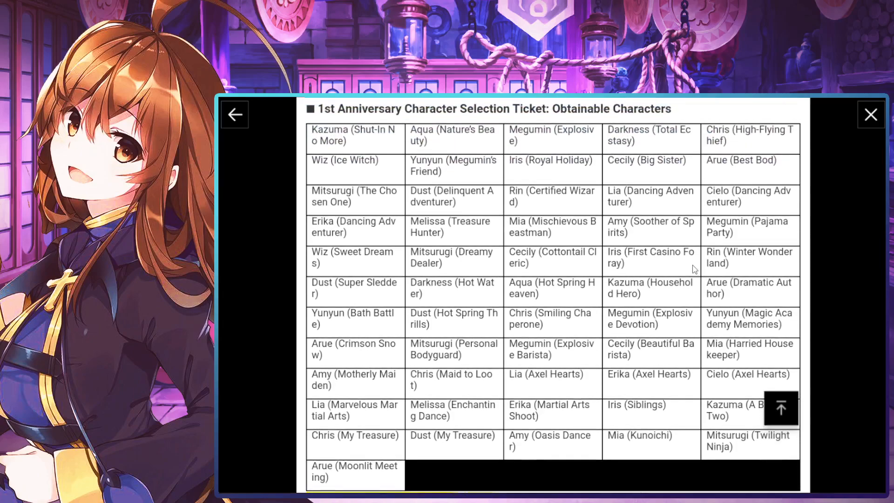